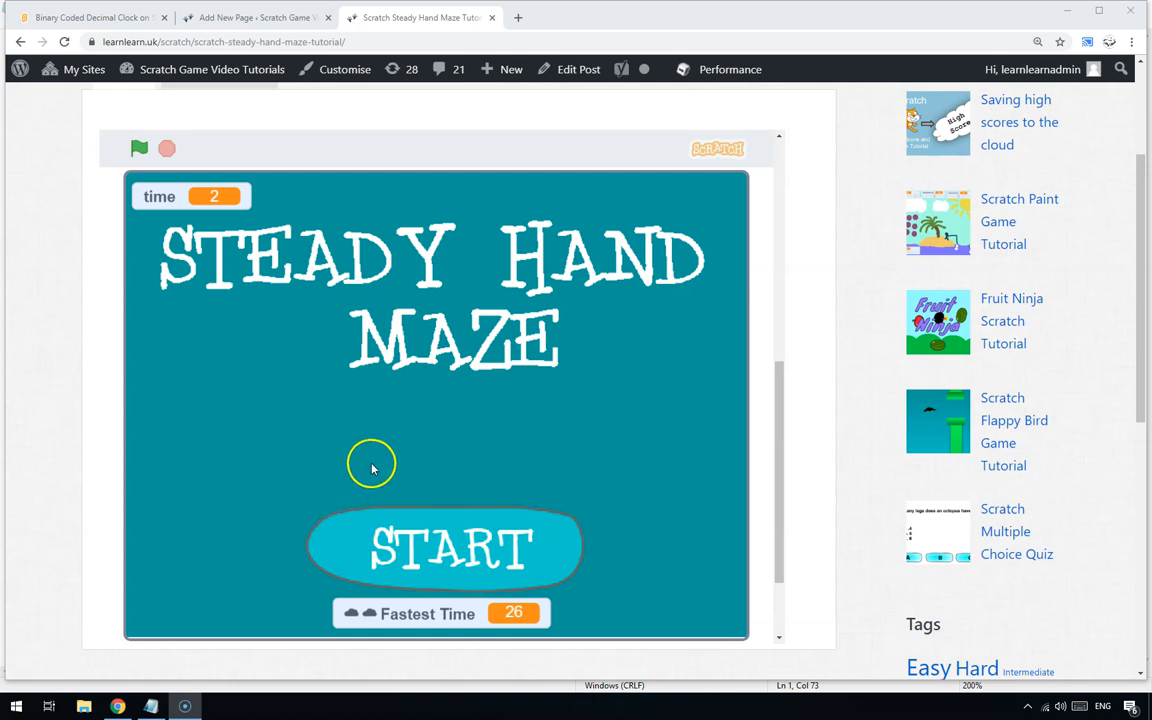
mouse_move(412, 414)
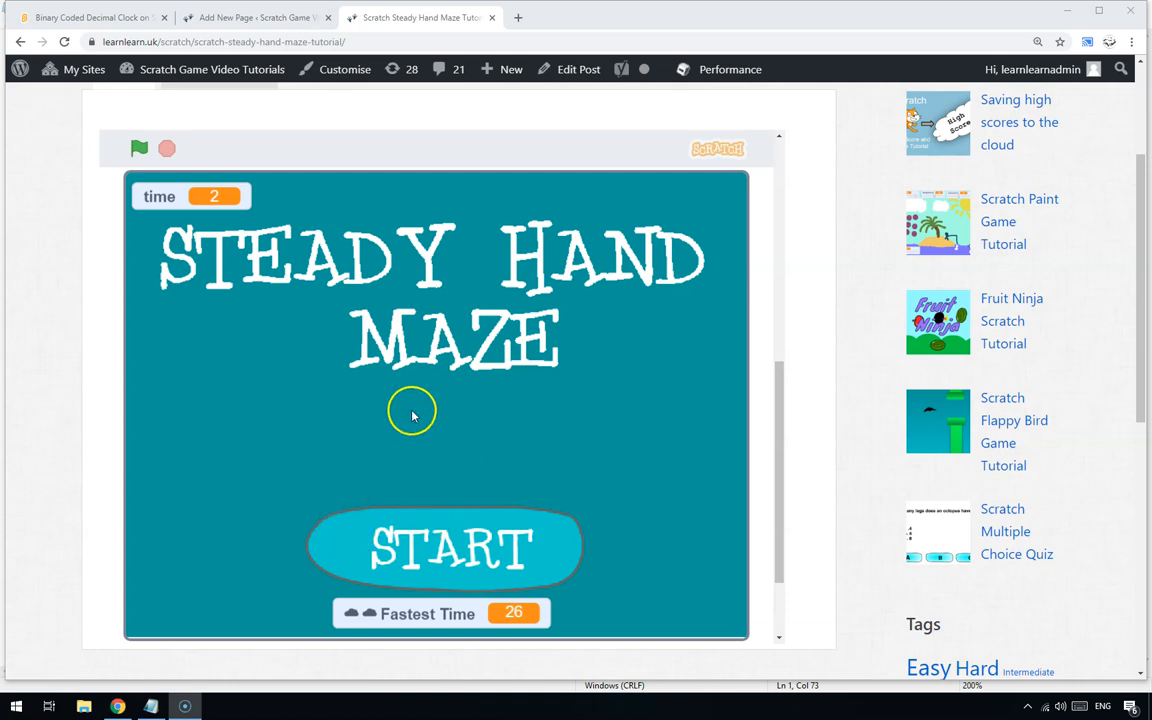
mouse_move(432, 568)
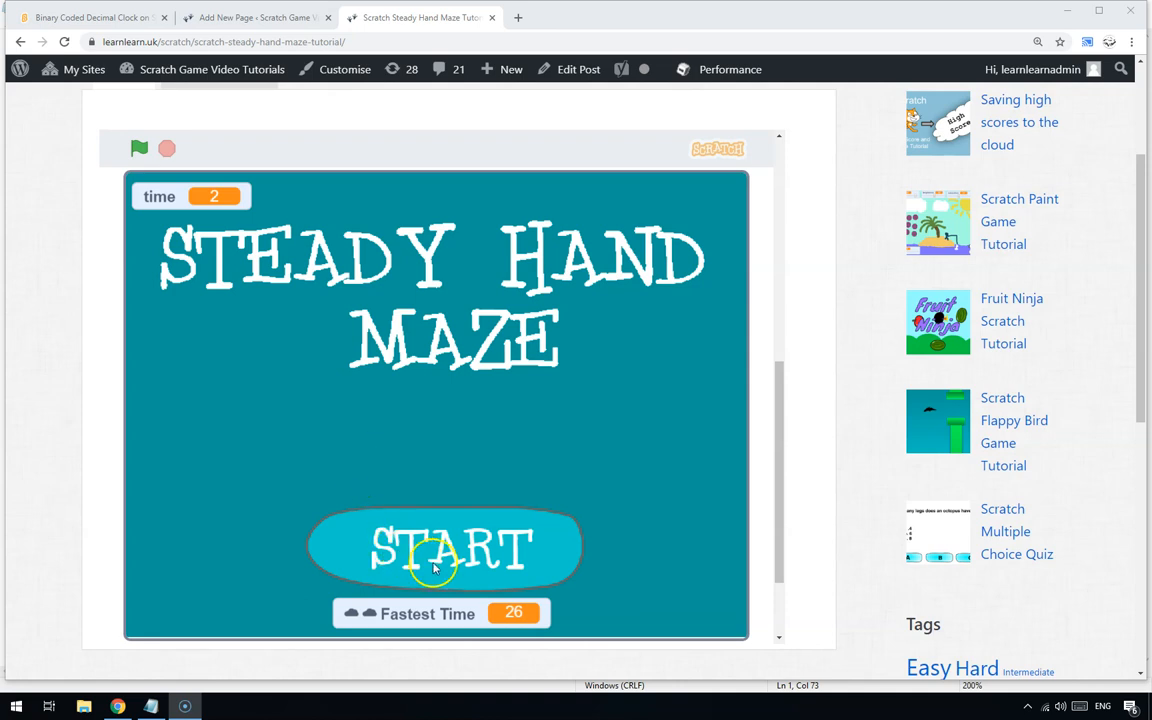
mouse_move(440, 496)
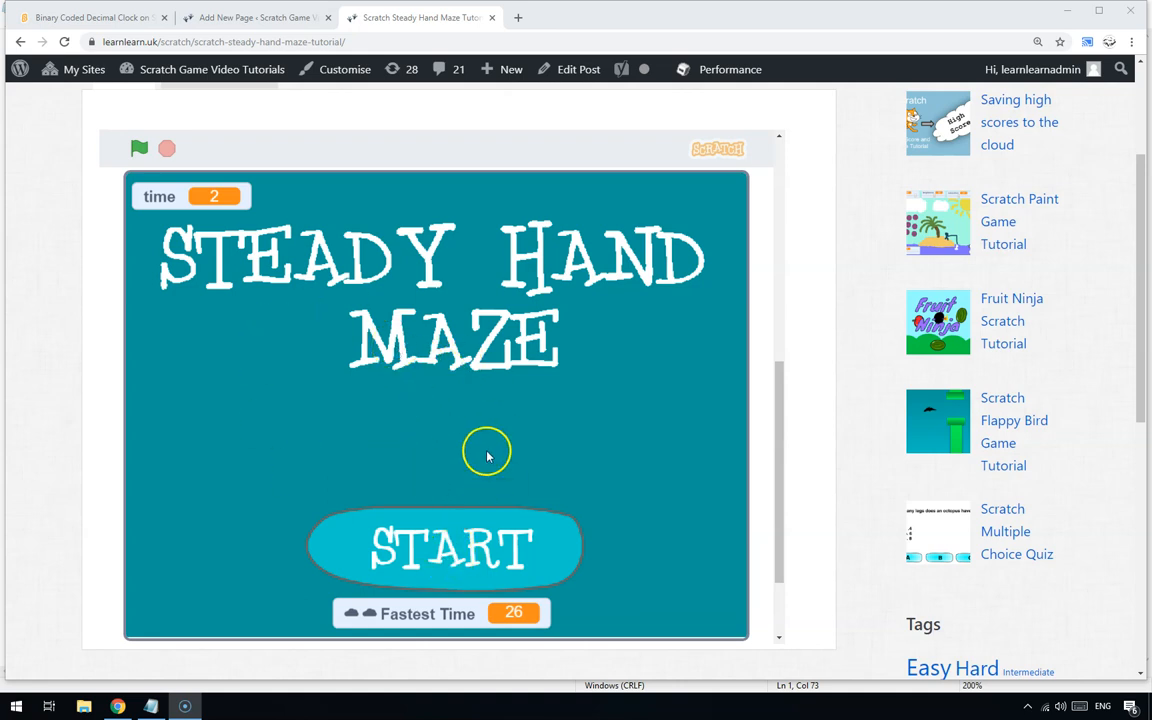
mouse_move(444, 552)
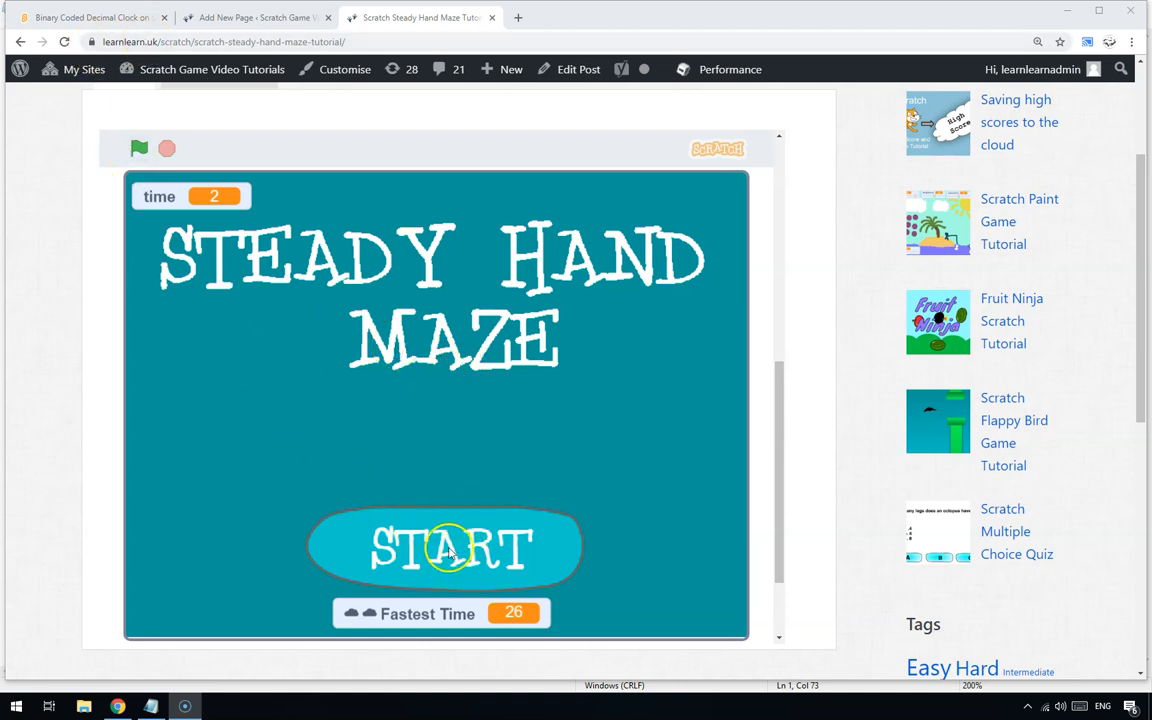
Start the embedded Steady Hand Maze game, then move to the new clock page draft
click(444, 550)
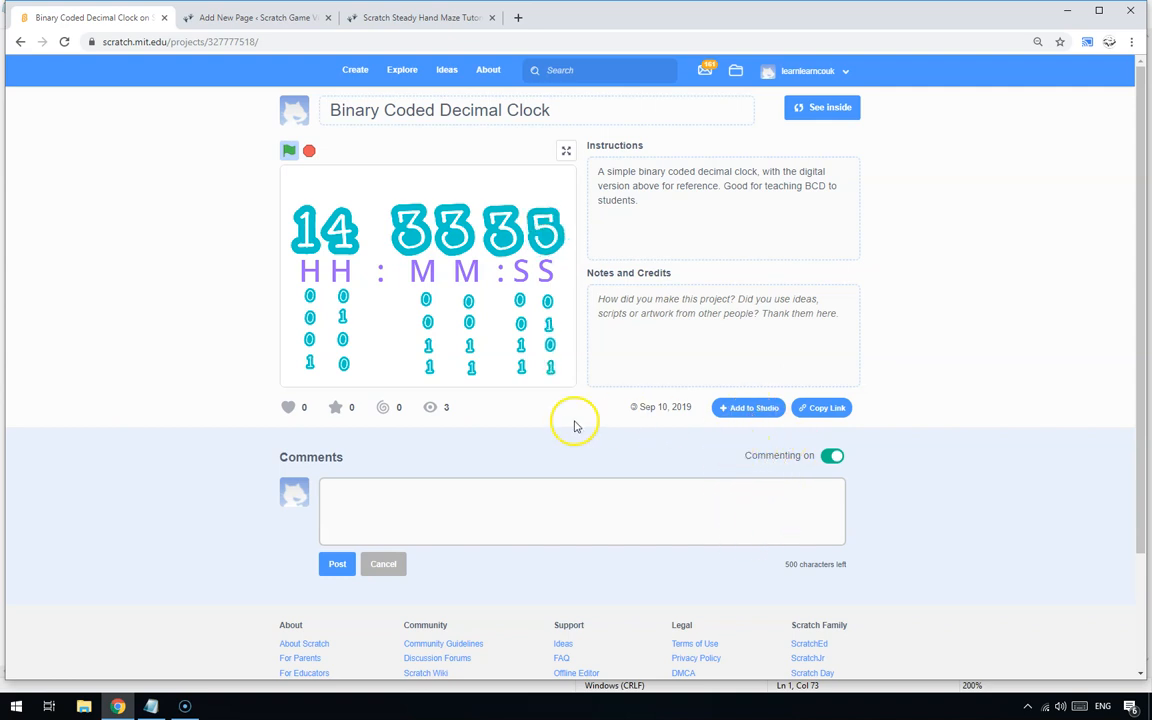
mouse_move(700, 430)
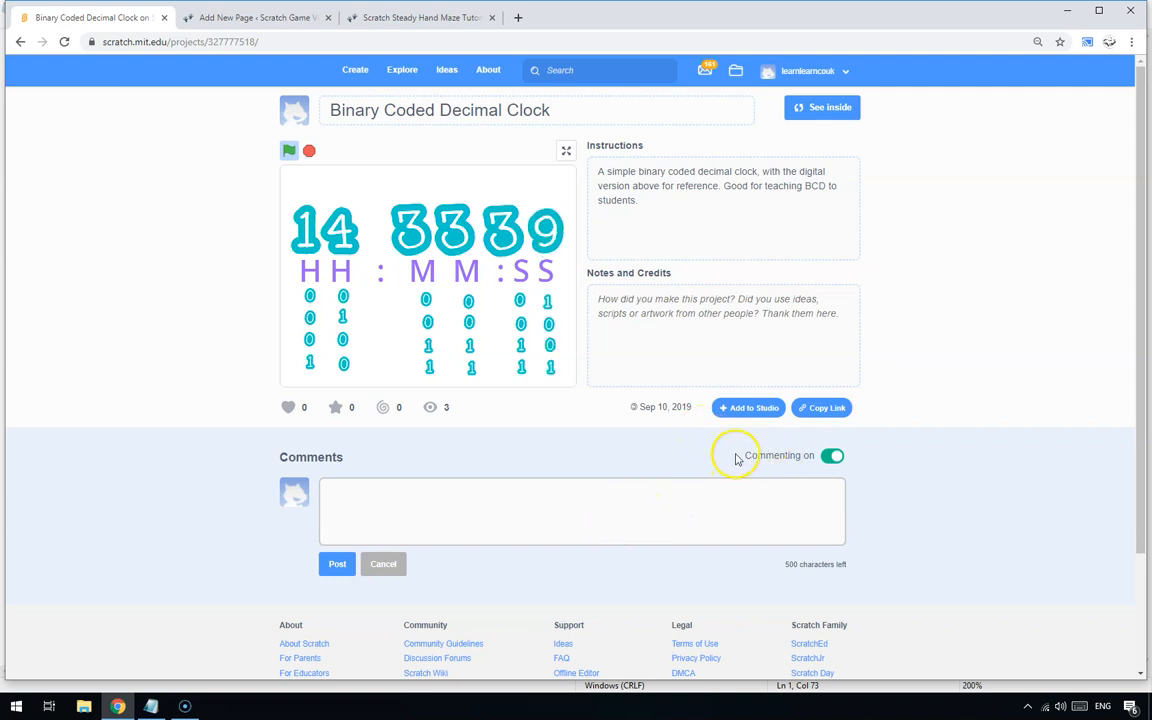
mouse_move(736, 416)
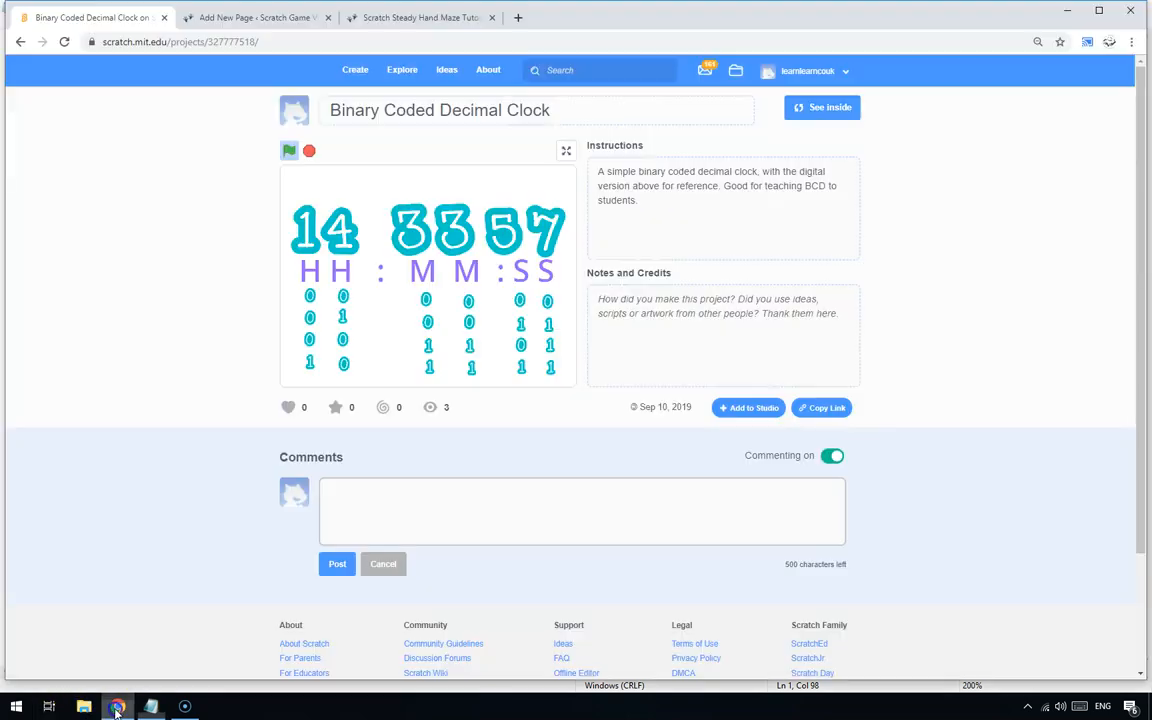
click(260, 16)
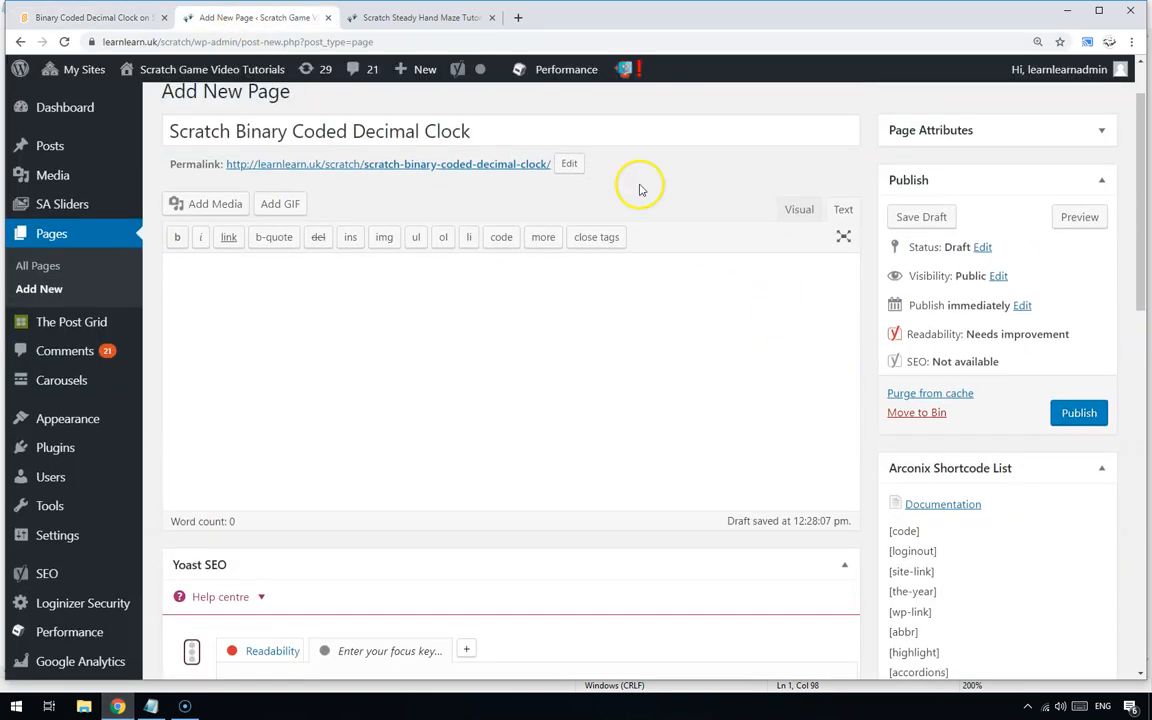
mouse_move(816, 272)
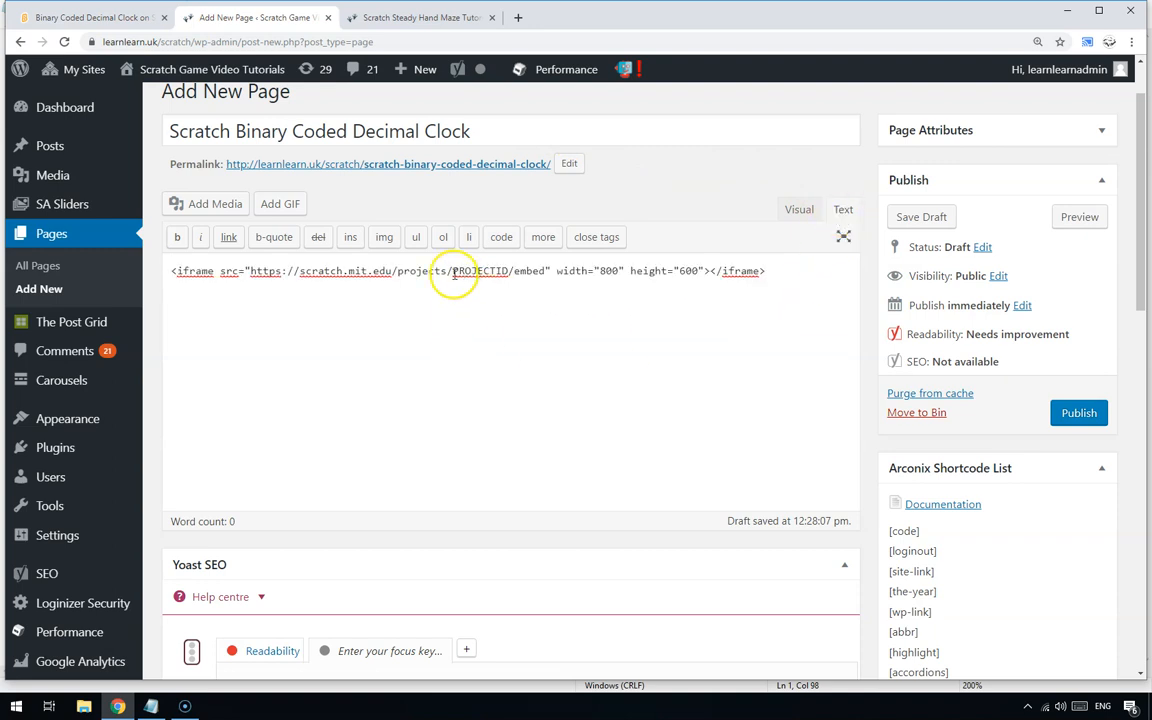
Replace the PROJECTID placeholder in the 800×600 iframe code with Scratch project ID 327777518
double_click(466, 272)
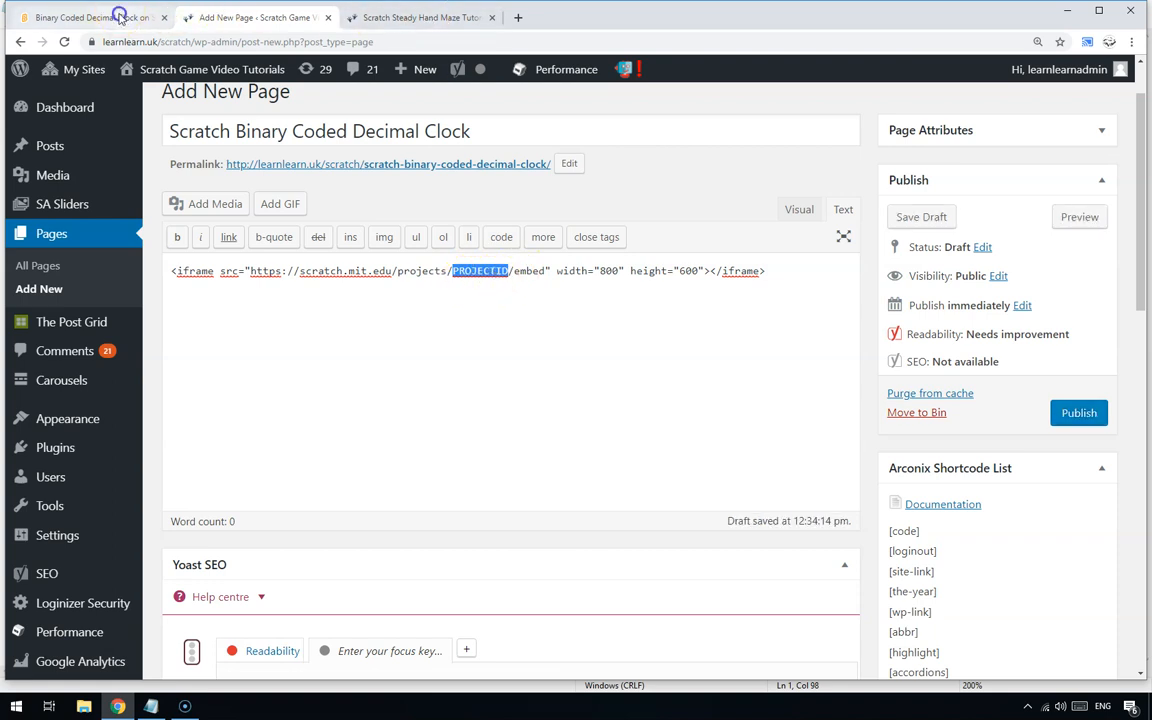
click(90, 18)
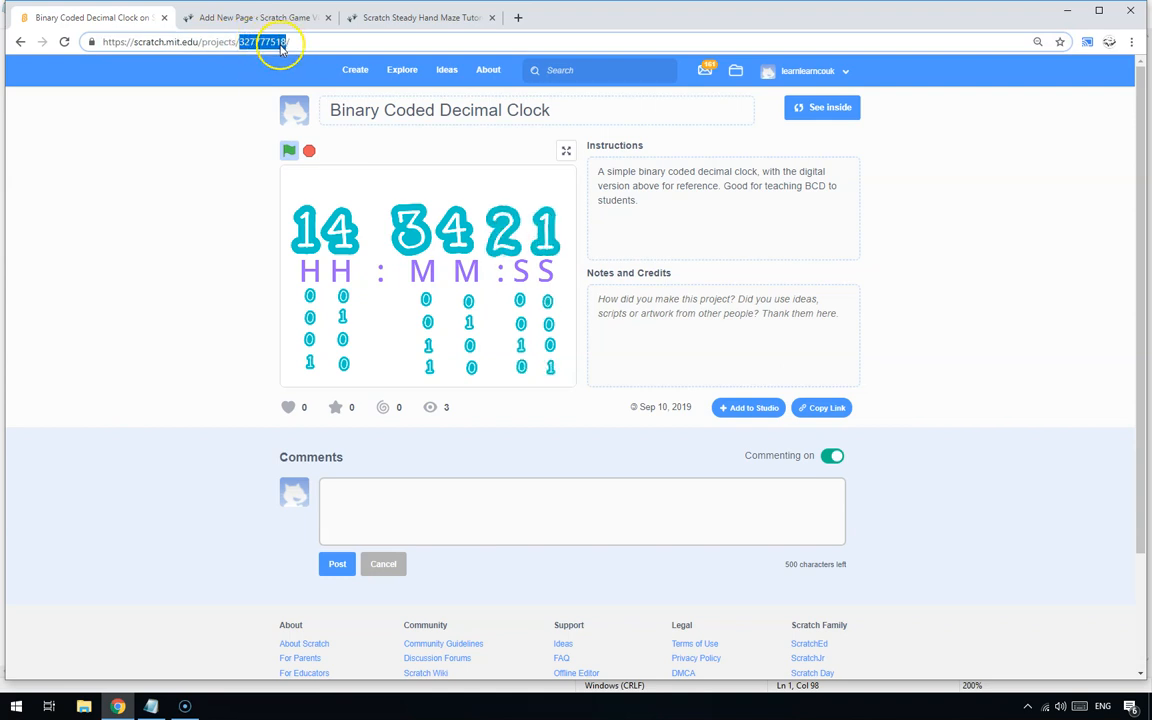
click(256, 16)
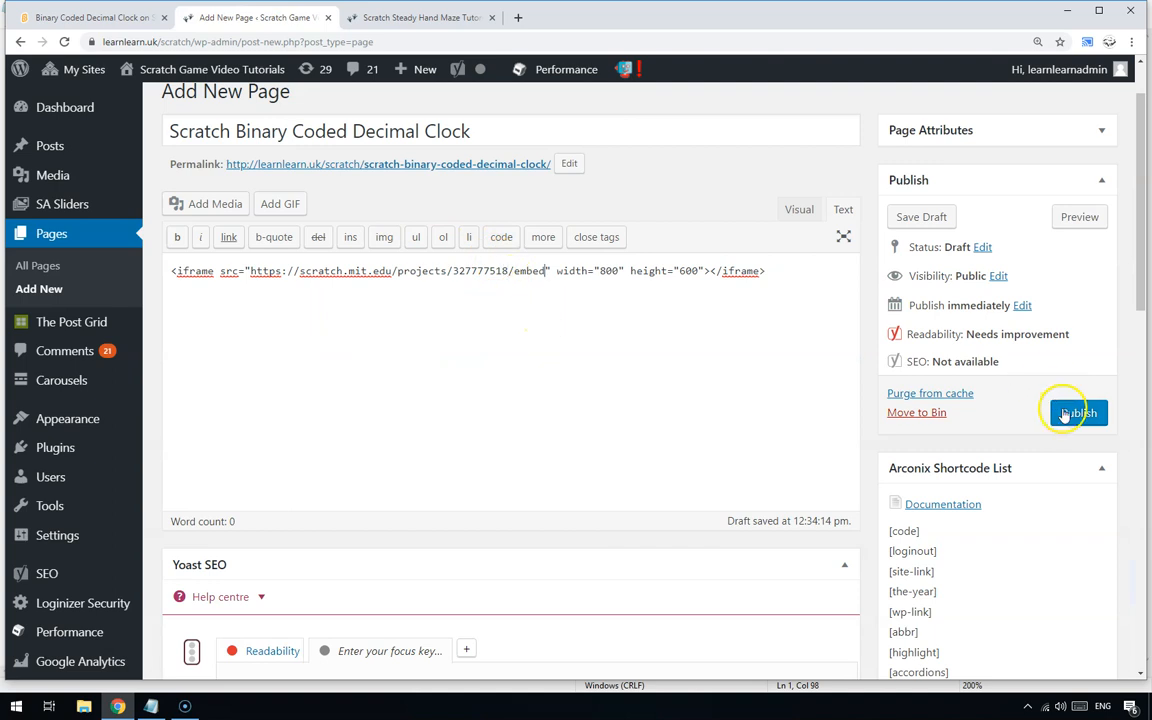
Publish the Scratch Binary Coded Decimal Clock page and run the embedded clock on its live page
click(1078, 412)
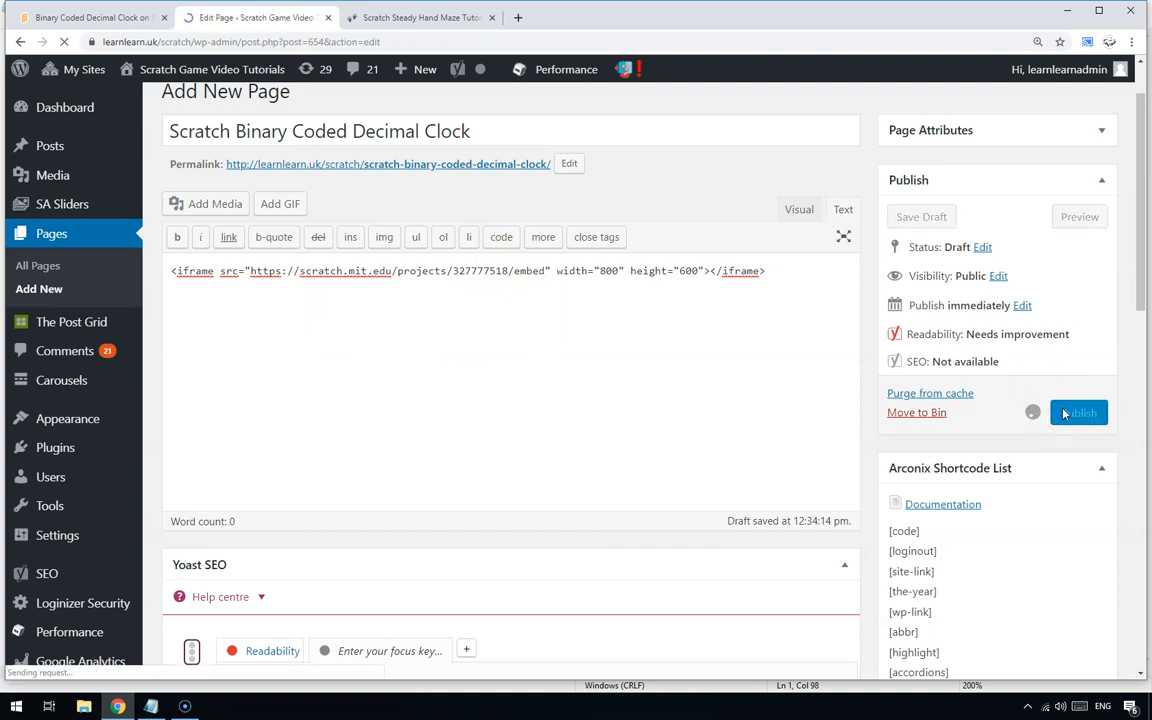
click(1078, 412)
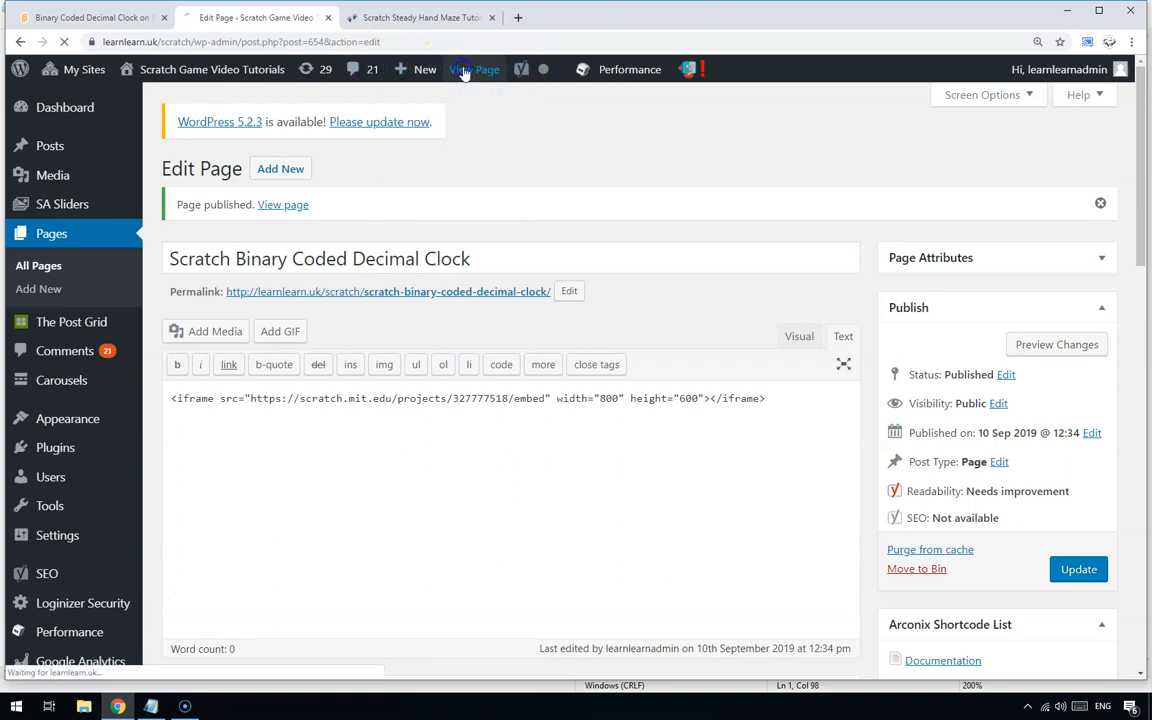
click(474, 68)
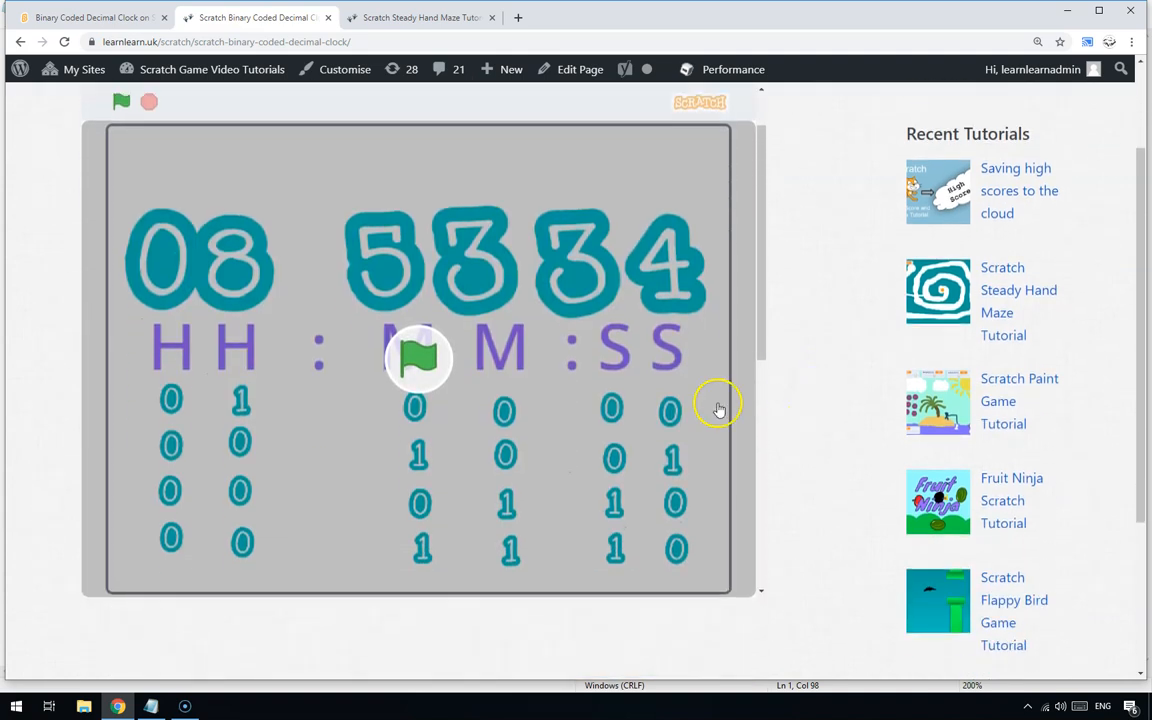
click(120, 104)
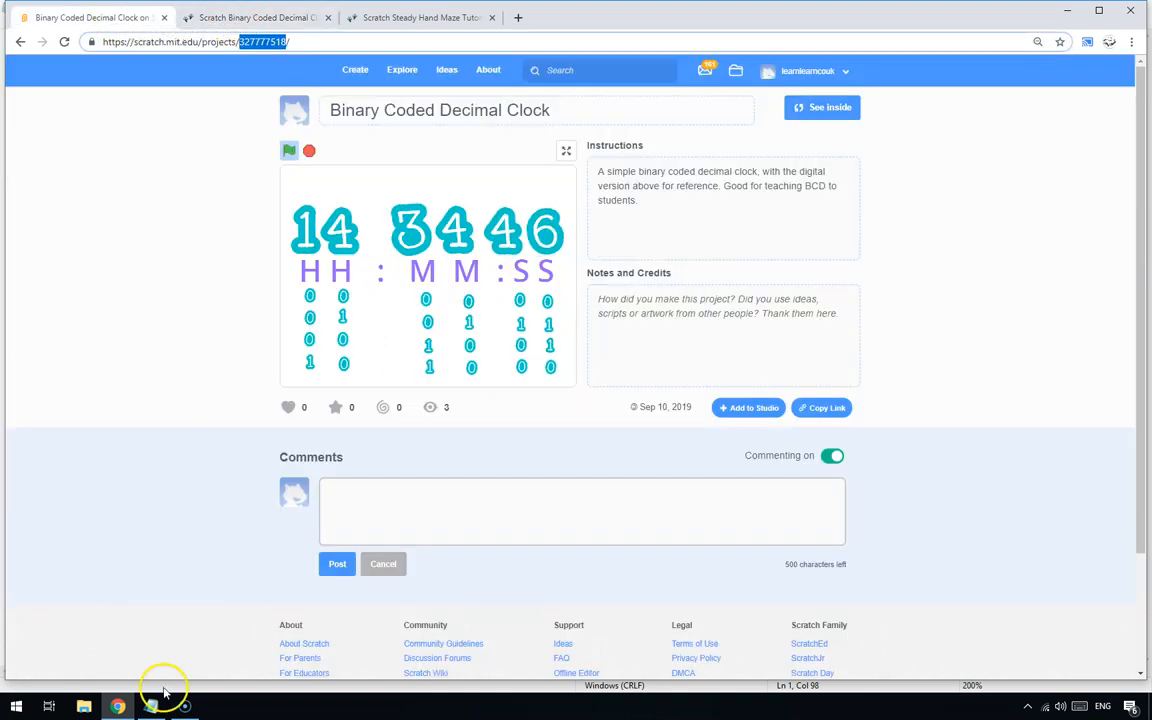
click(150, 704)
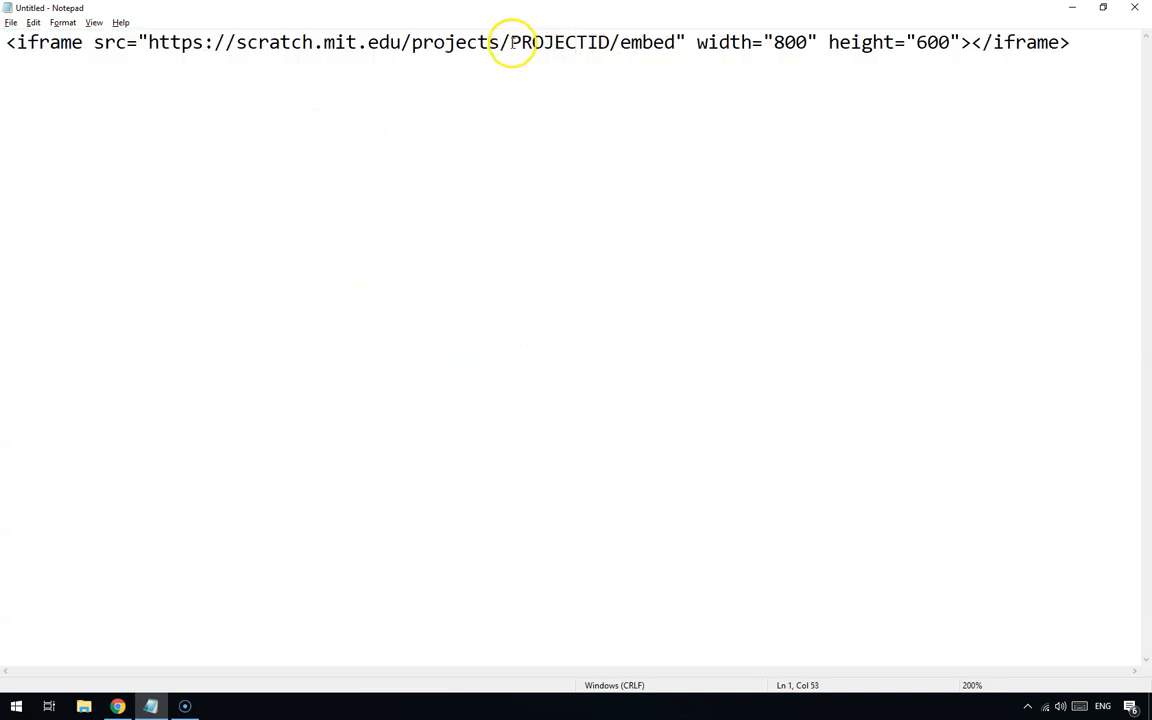
double_click(590, 44)
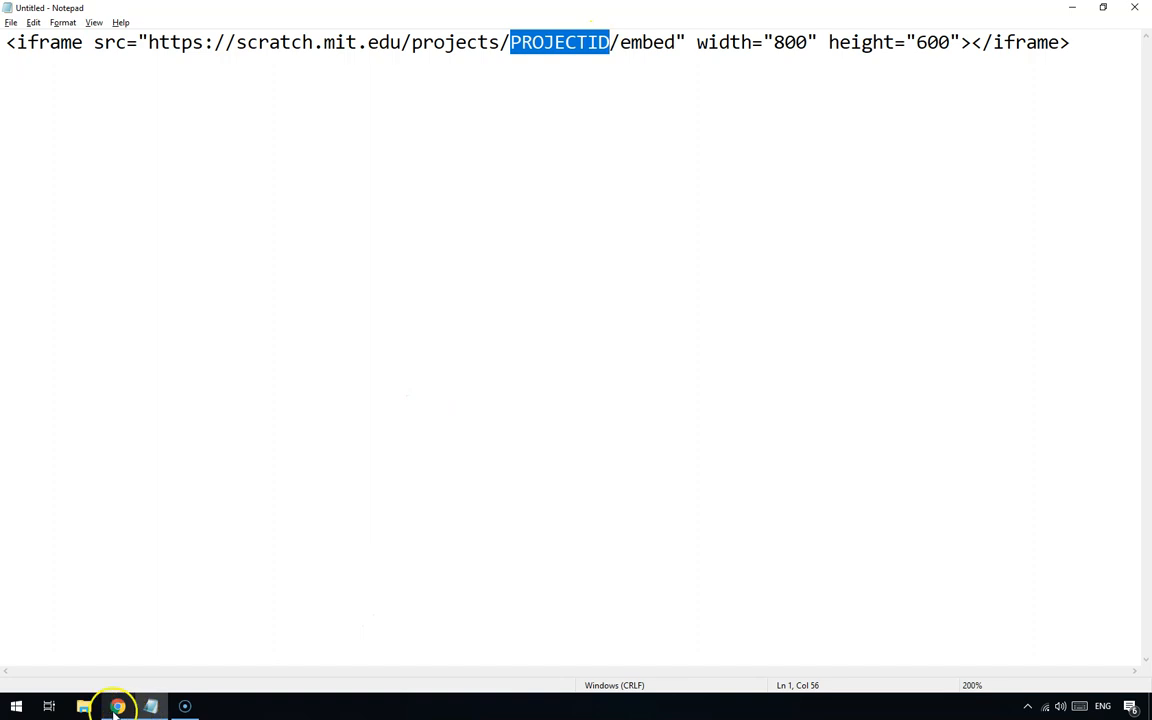
click(116, 706)
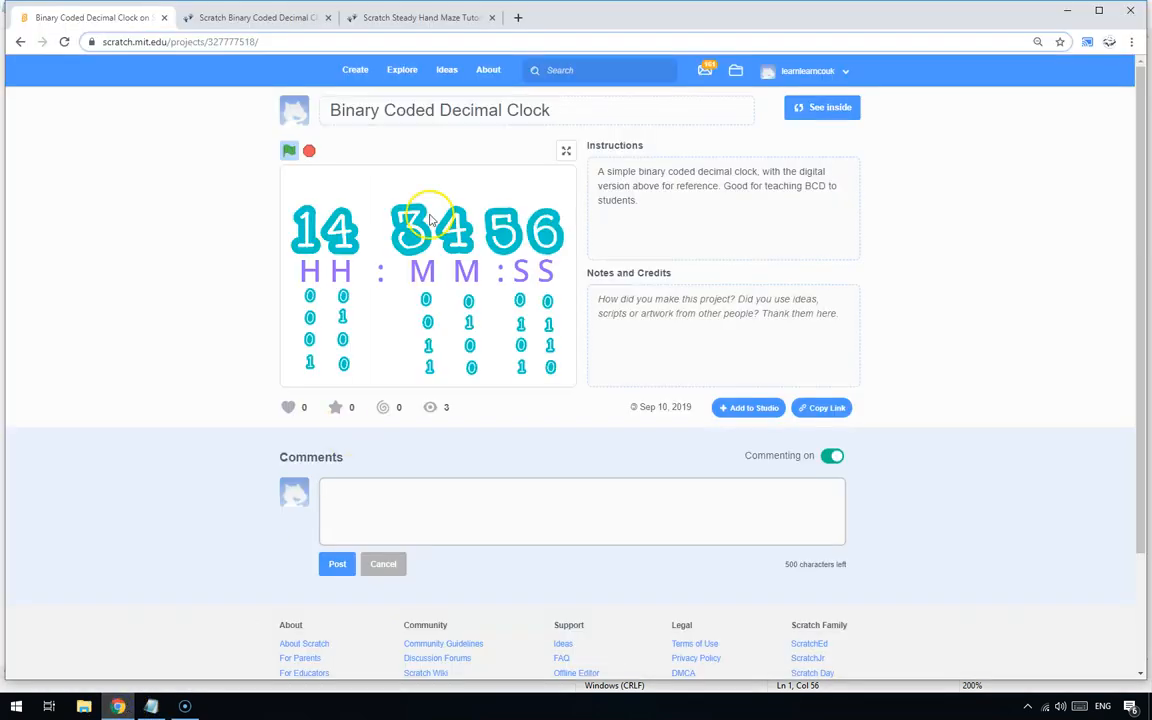